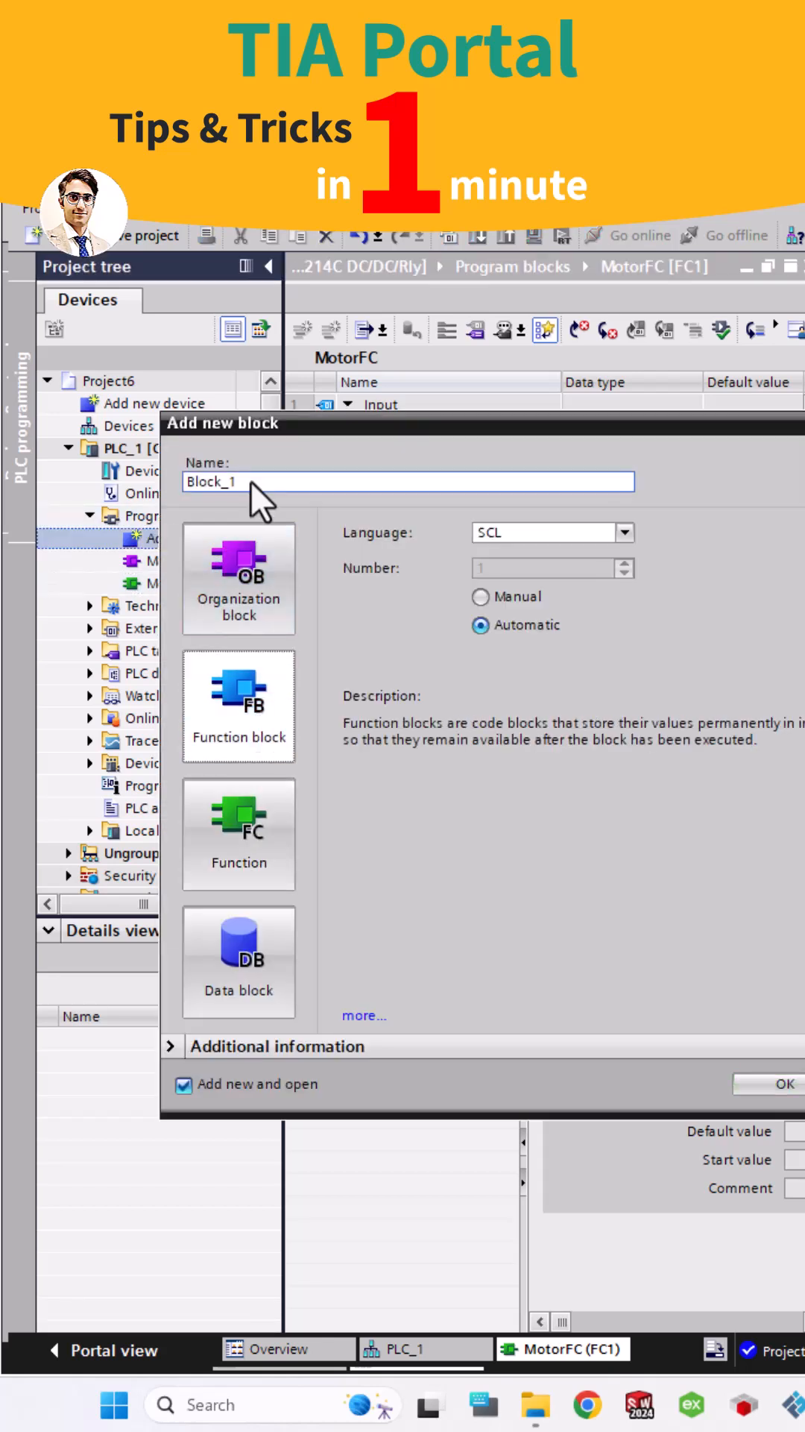
Create the SCL function block MotorFB (FB1) and open it for editing.
type("MotorFB")
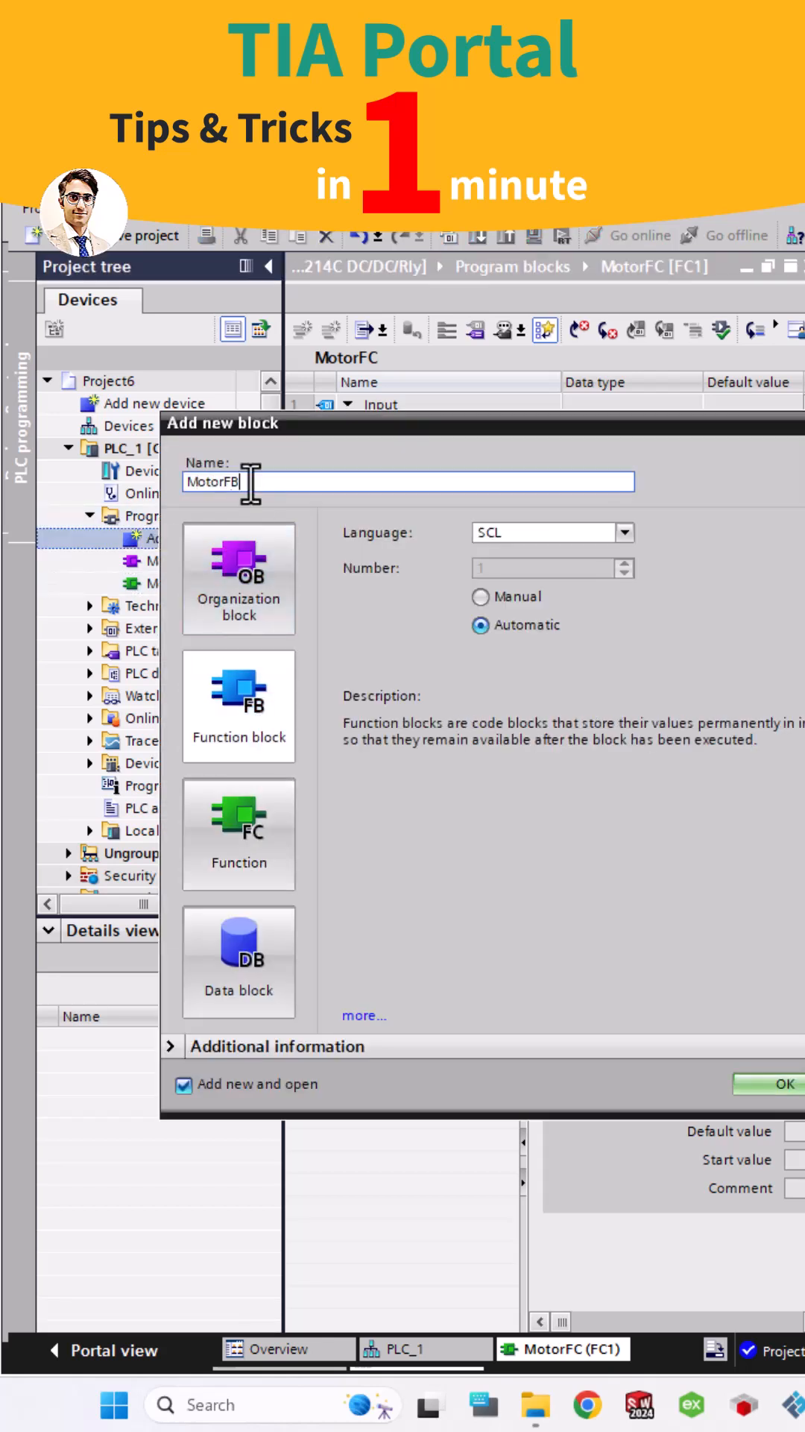
left_click(786, 1083)
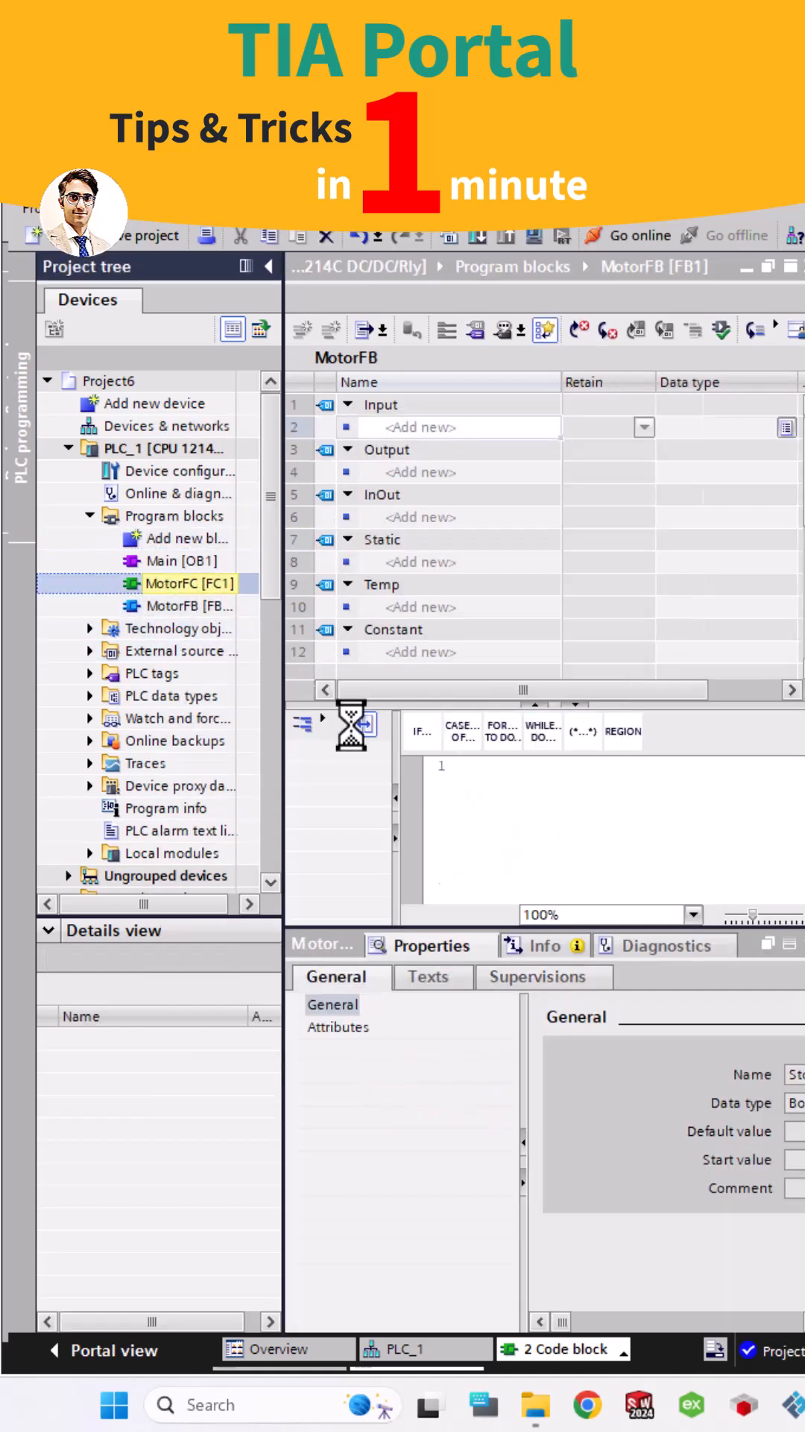
Declare Start, Stop and a latching Coil in MotorFB, call it via Motor02_DB in Main, and start PLC simulation.
left_click(190, 606)
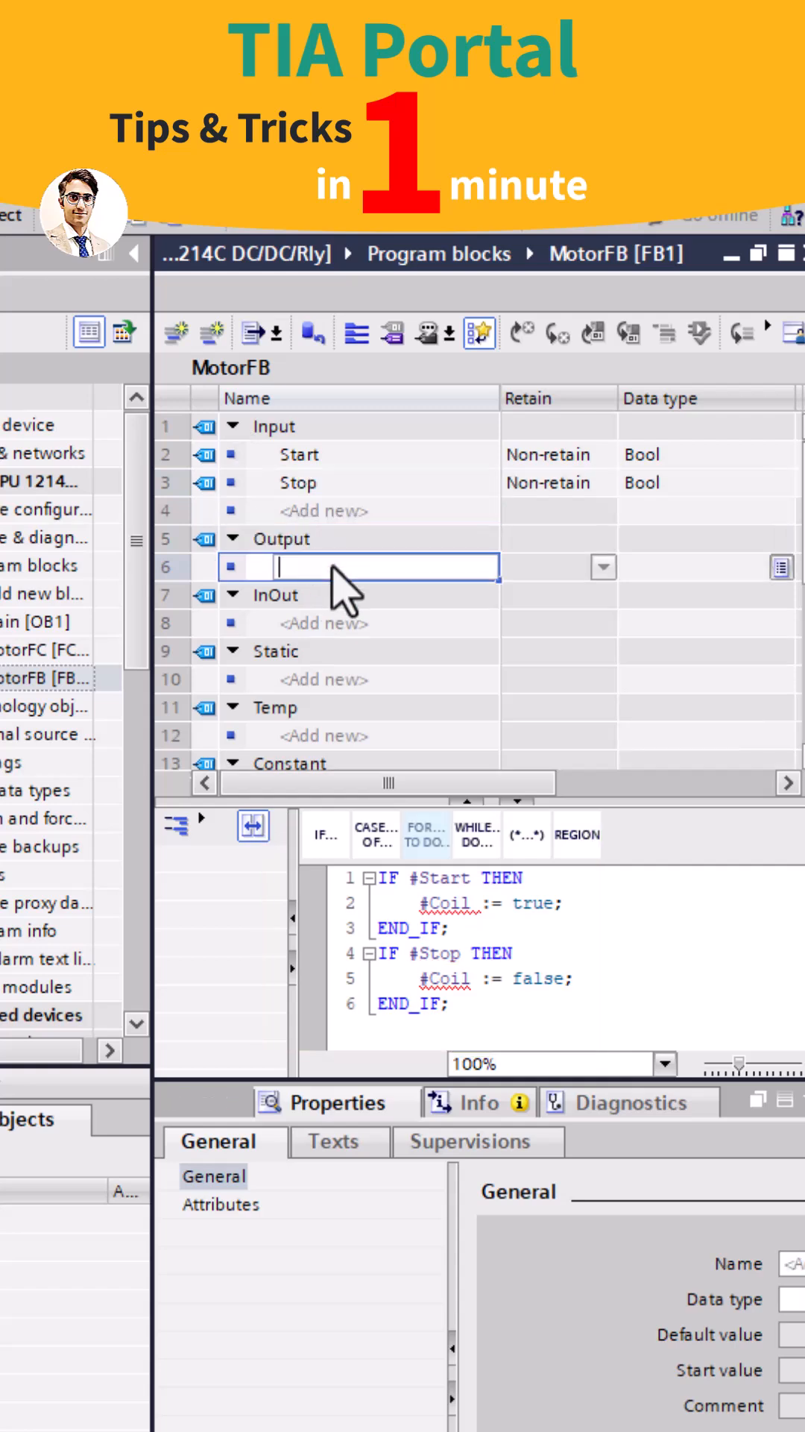
type("Coil")
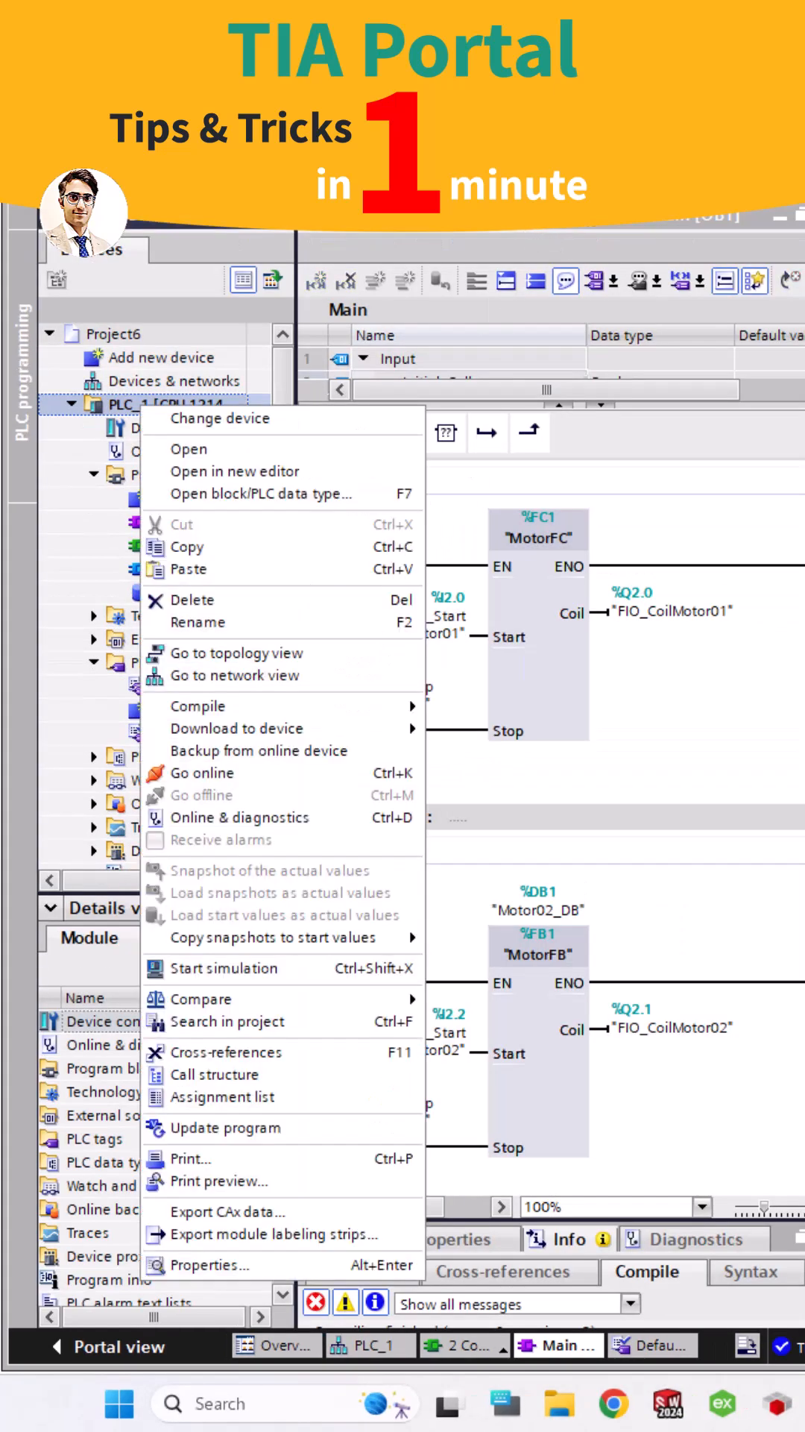
left_click(210, 775)
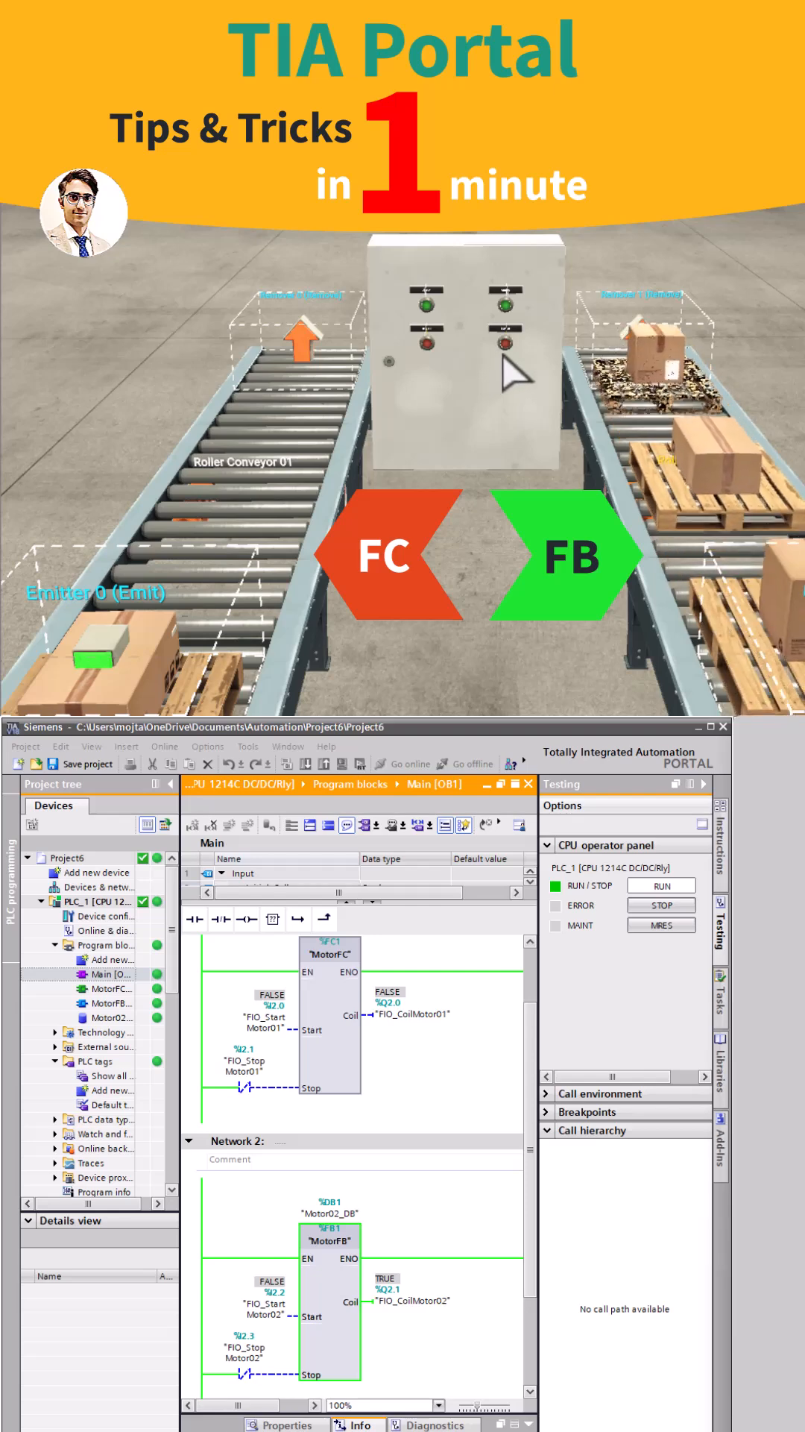
Press Start on the FC and FB conveyors; MotorFB's coil stays latched while MotorFC's drops out.
left_click(502, 344)
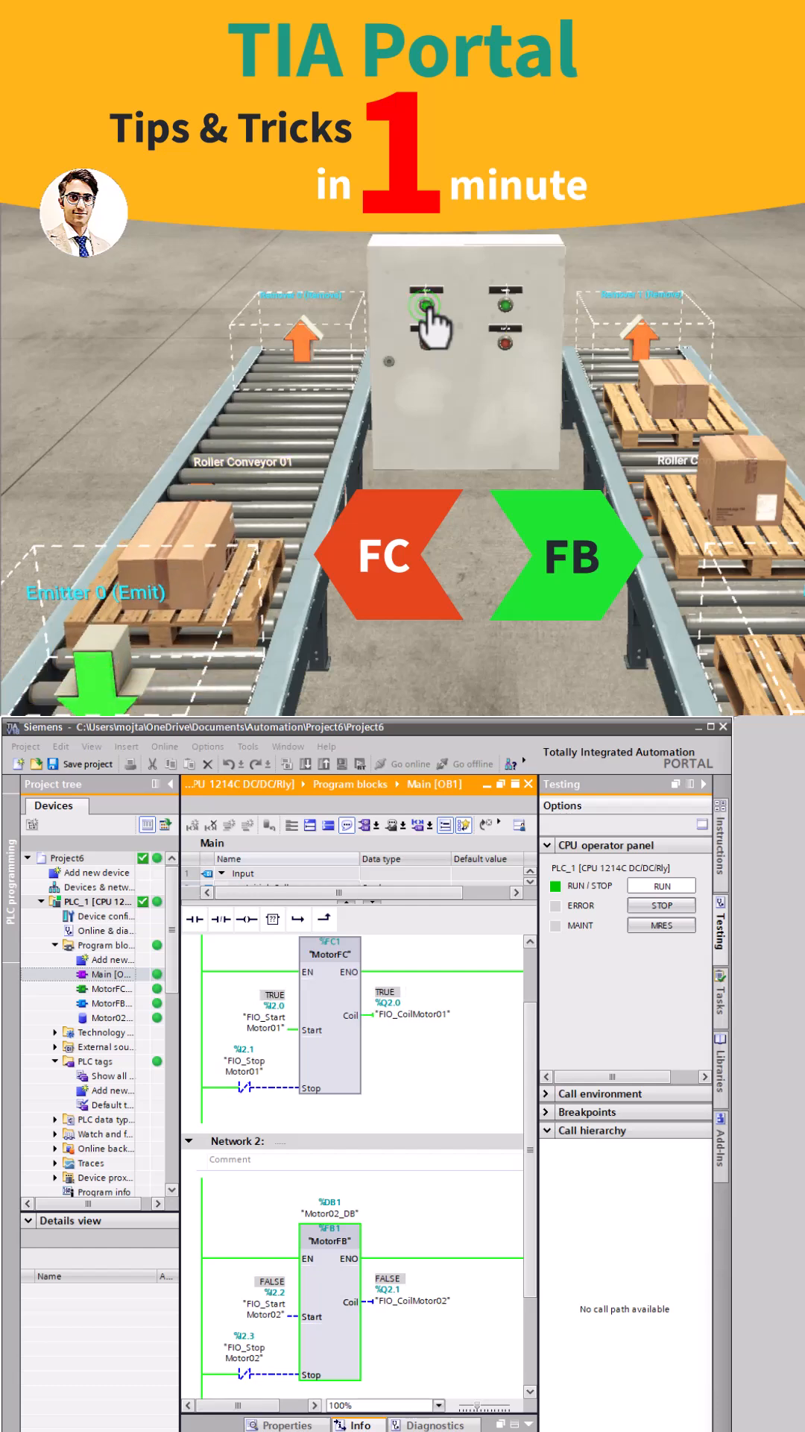
left_click(425, 304)
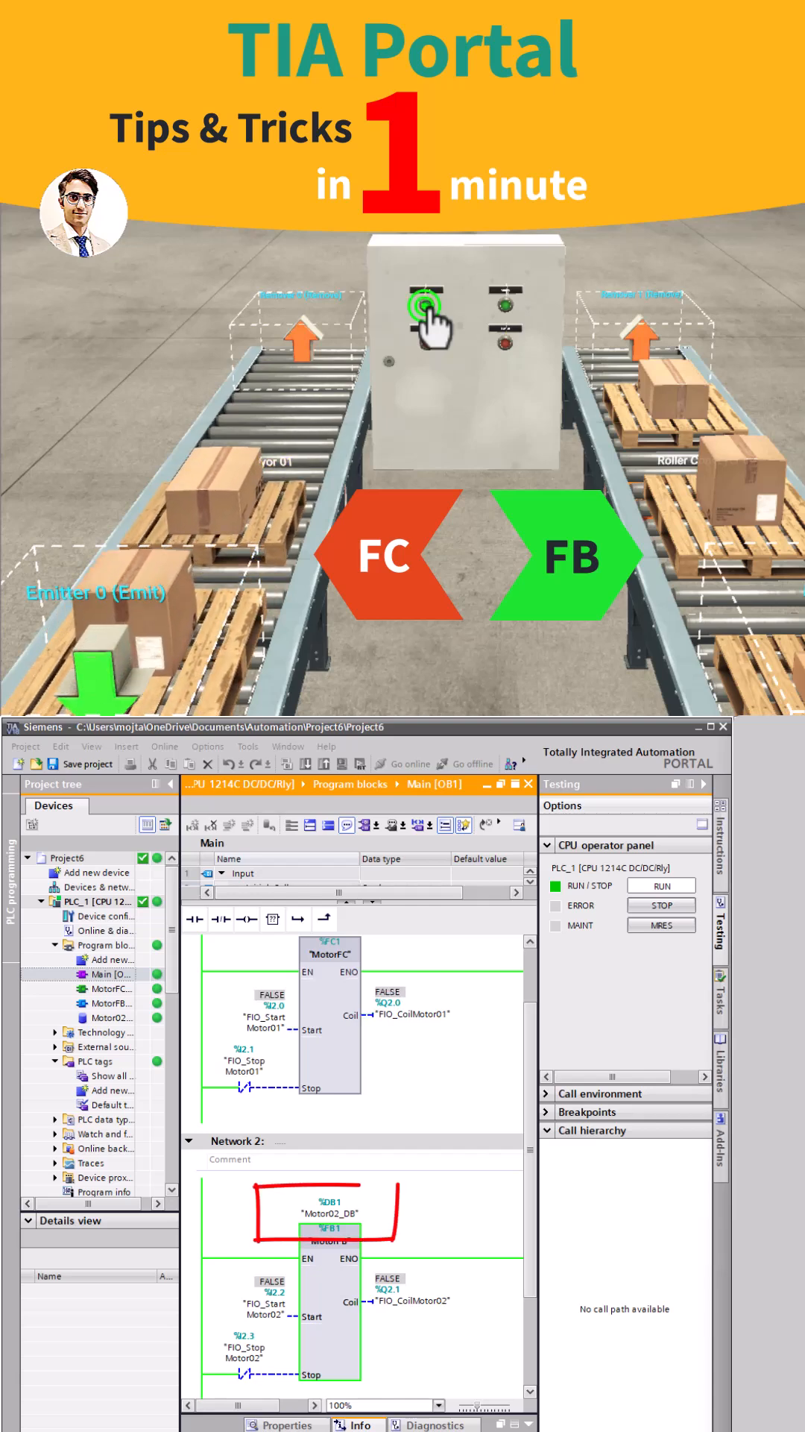
left_click(505, 308)
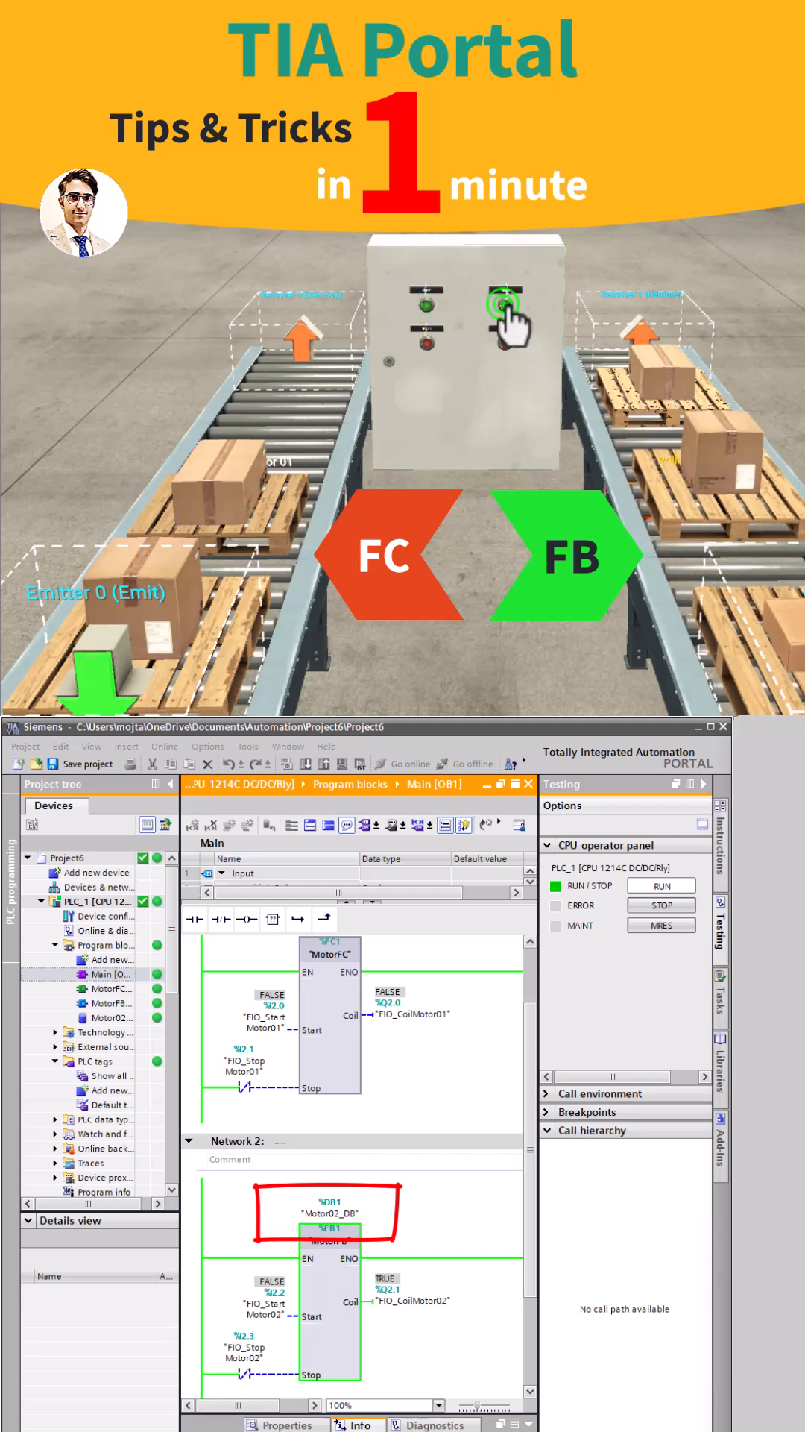
left_click(503, 304)
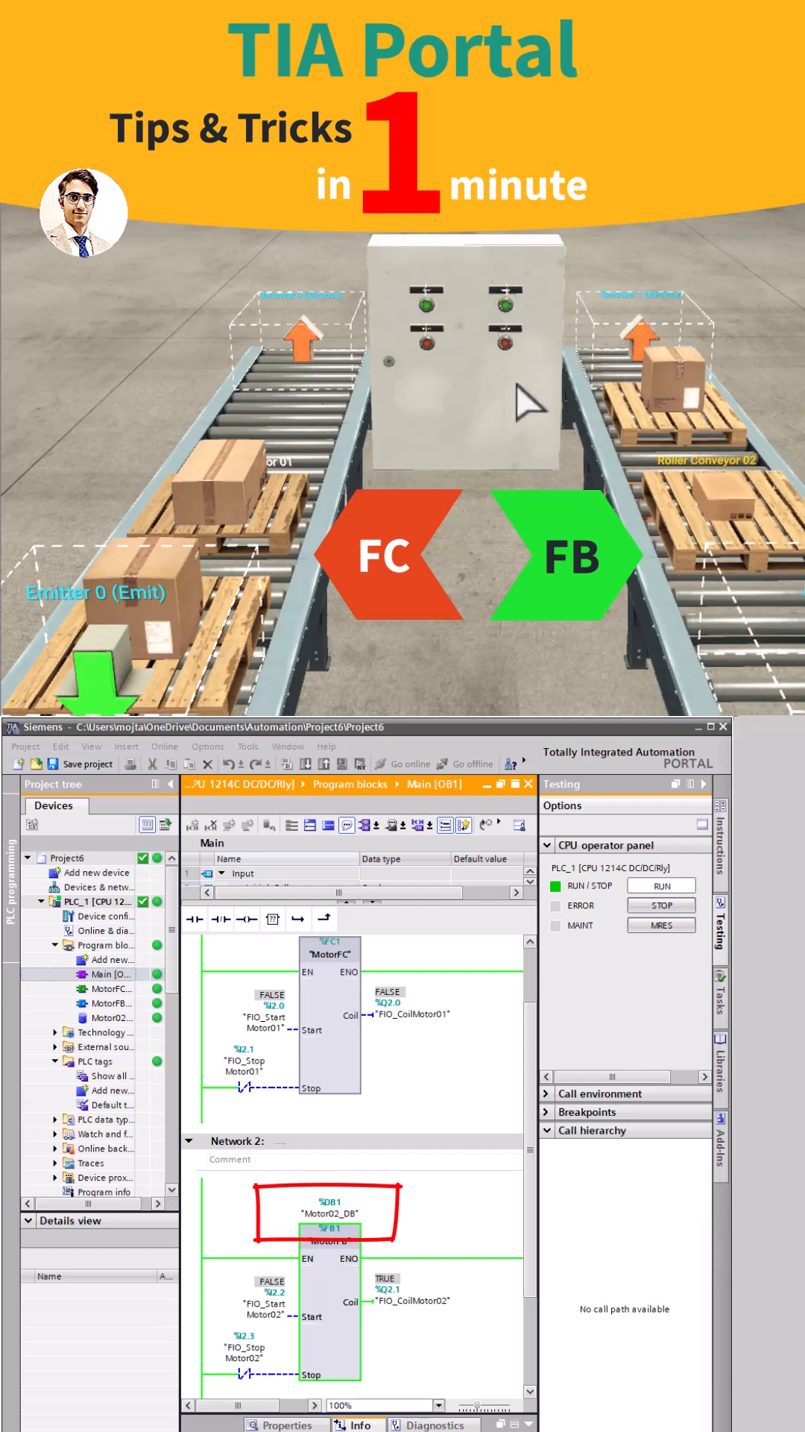